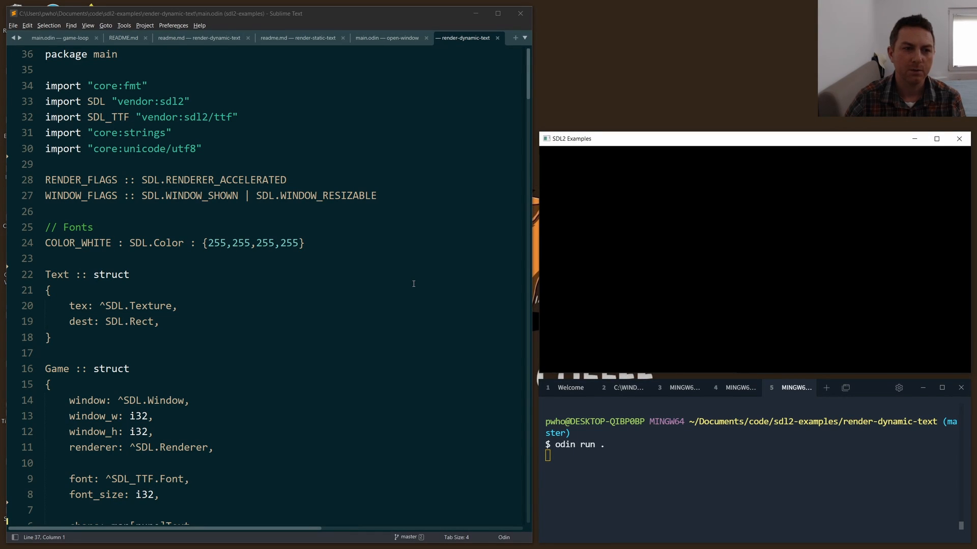
pyautogui.moveTo(715, 208)
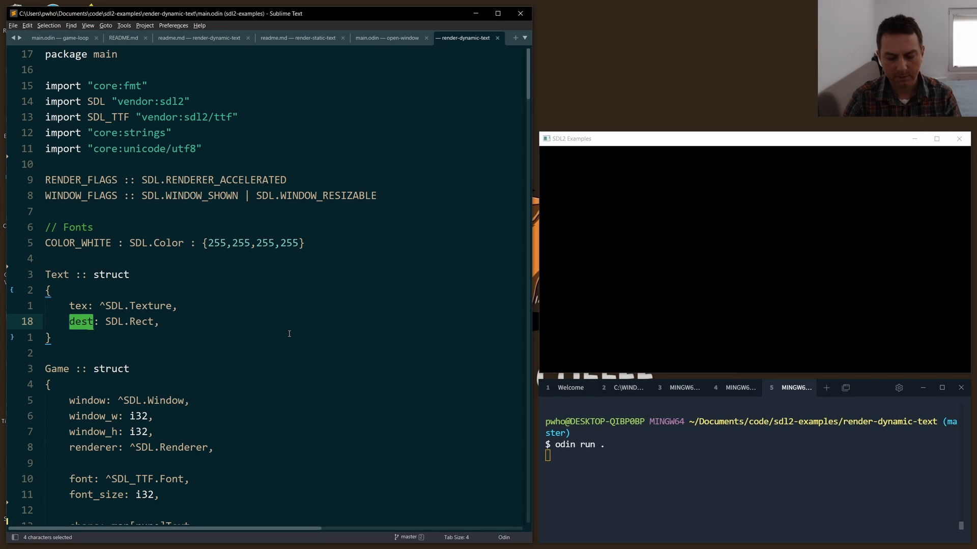
pyautogui.moveTo(255, 309)
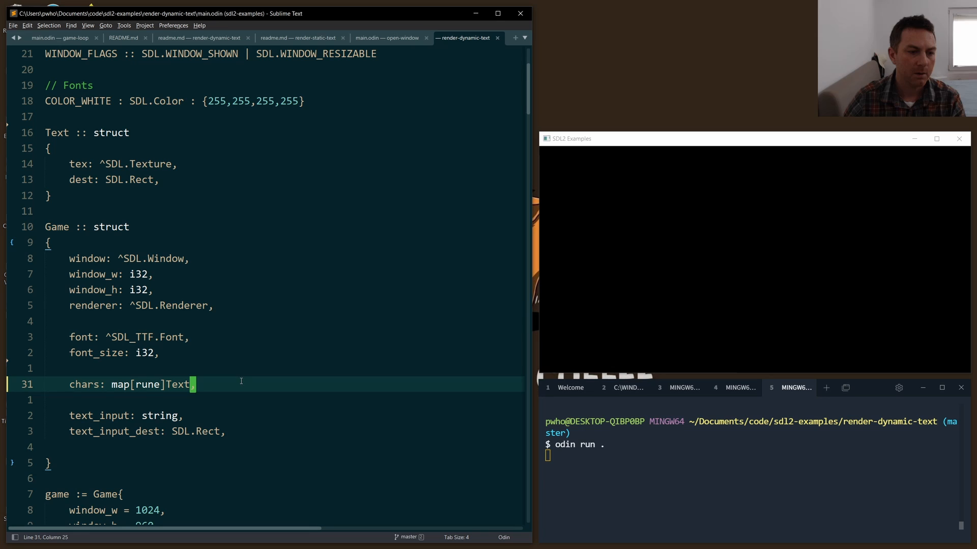
pyautogui.doubleClick(120, 385)
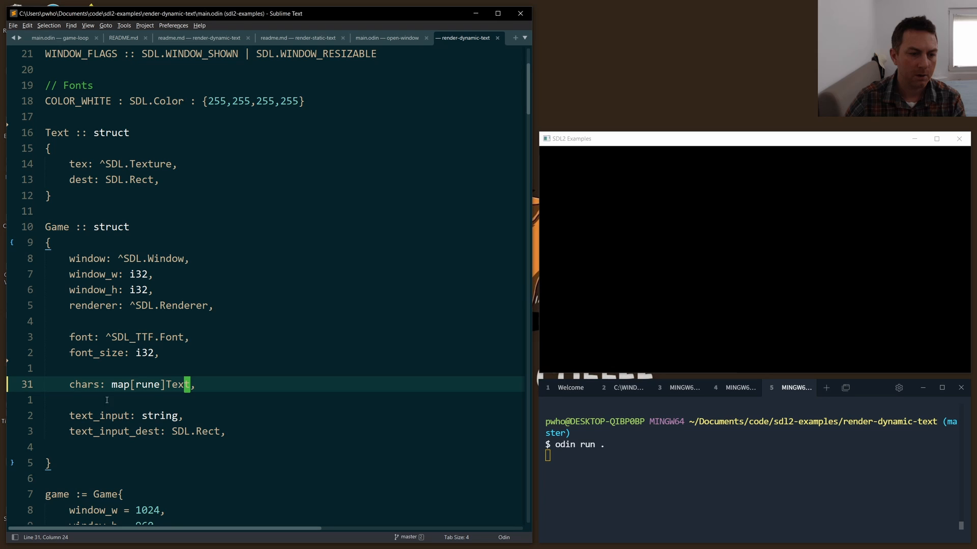
pyautogui.doubleClick(148, 385)
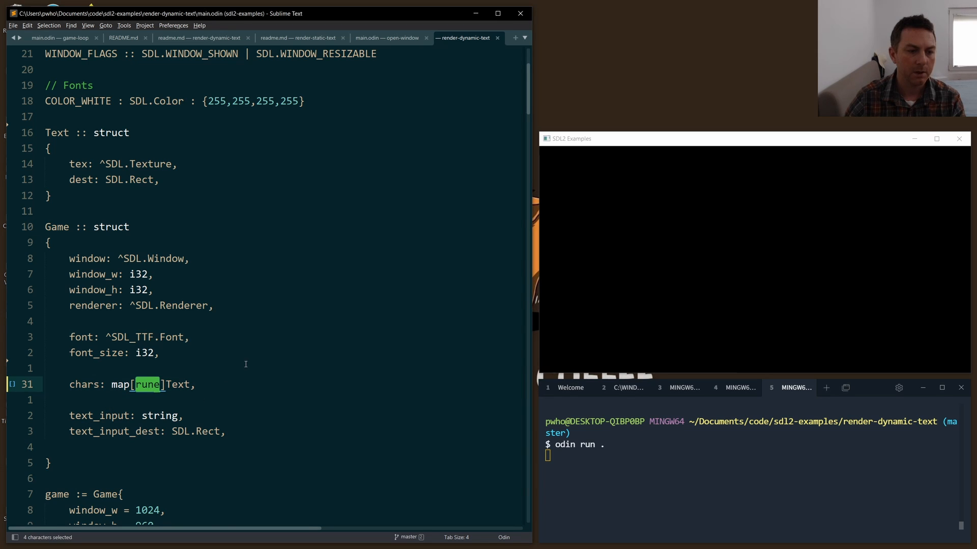
pyautogui.scroll(-3)
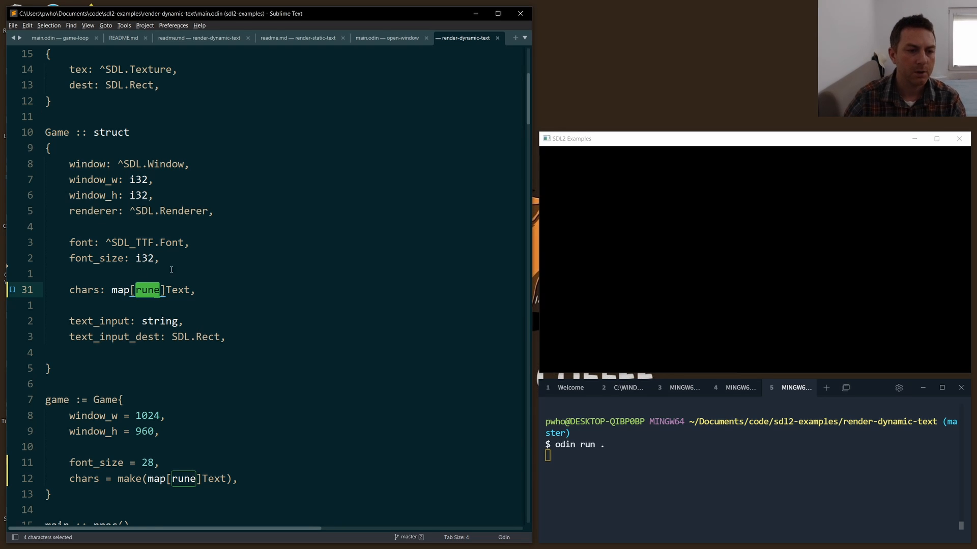
pyautogui.doubleClick(178, 290)
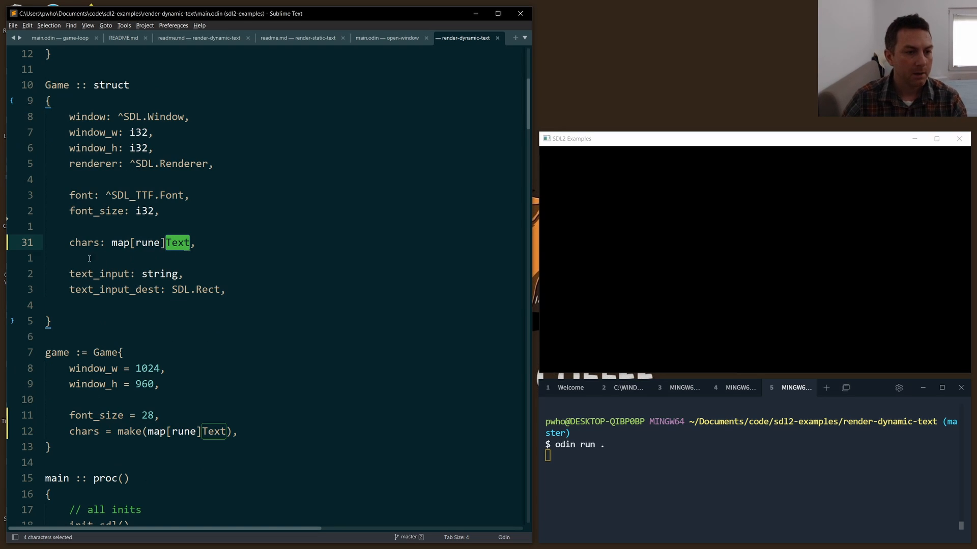
pyautogui.doubleClick(82, 242)
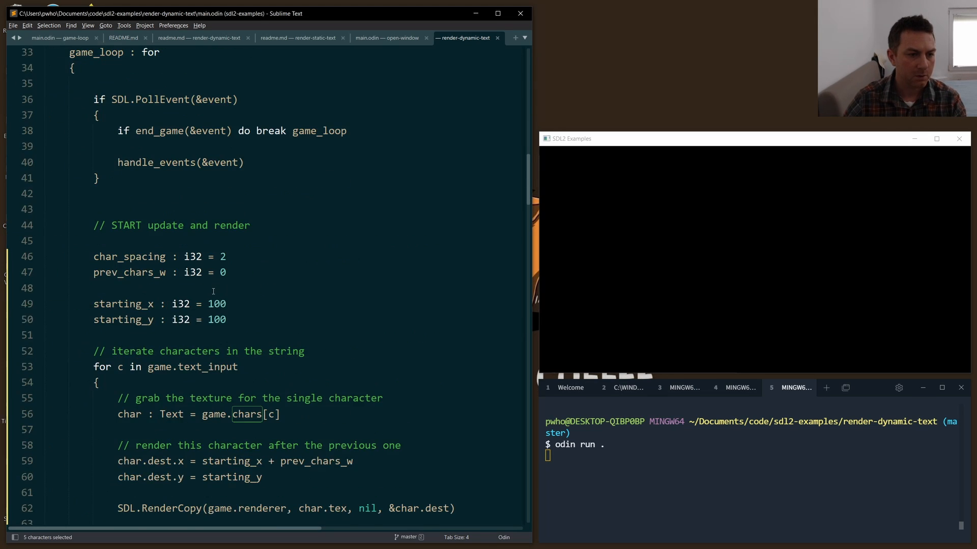
pyautogui.scroll(-3)
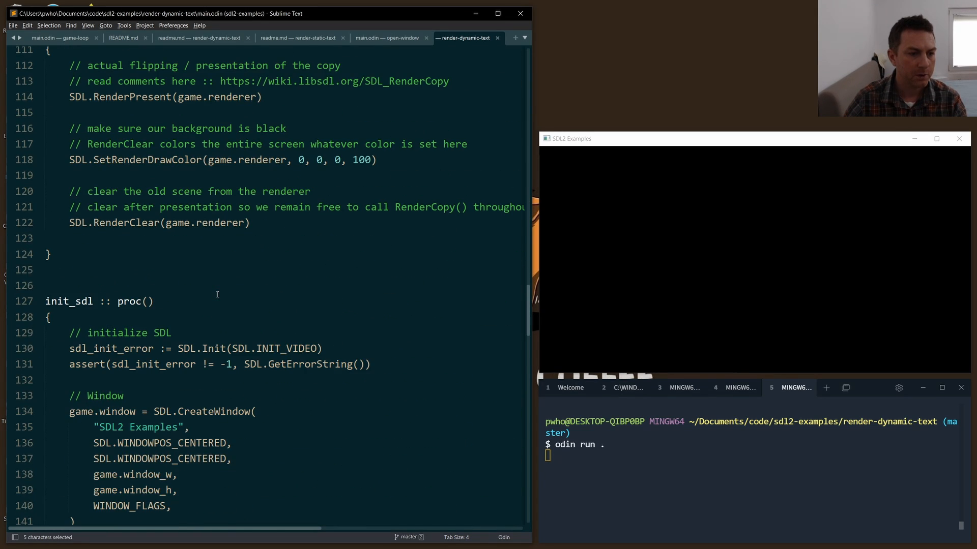
pyautogui.scroll(-3)
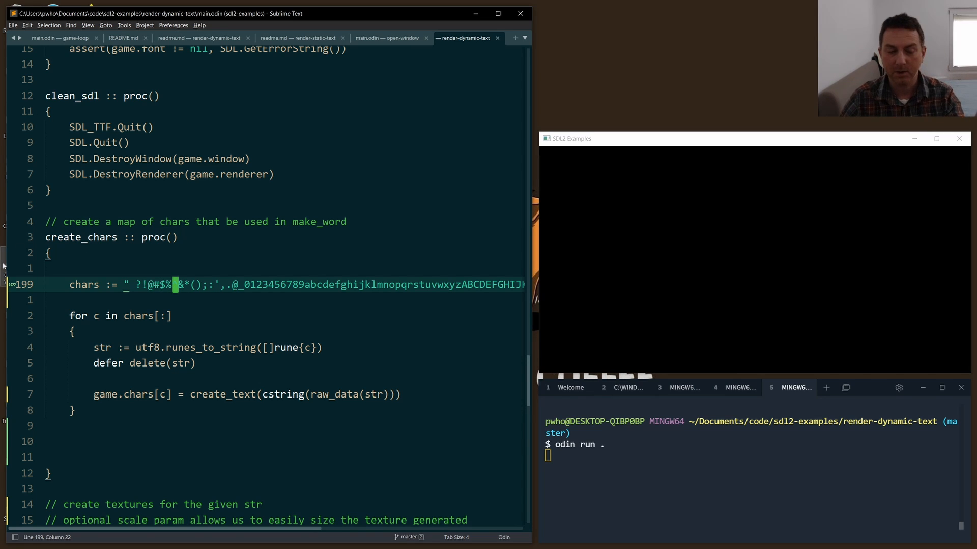
pyautogui.write('^')
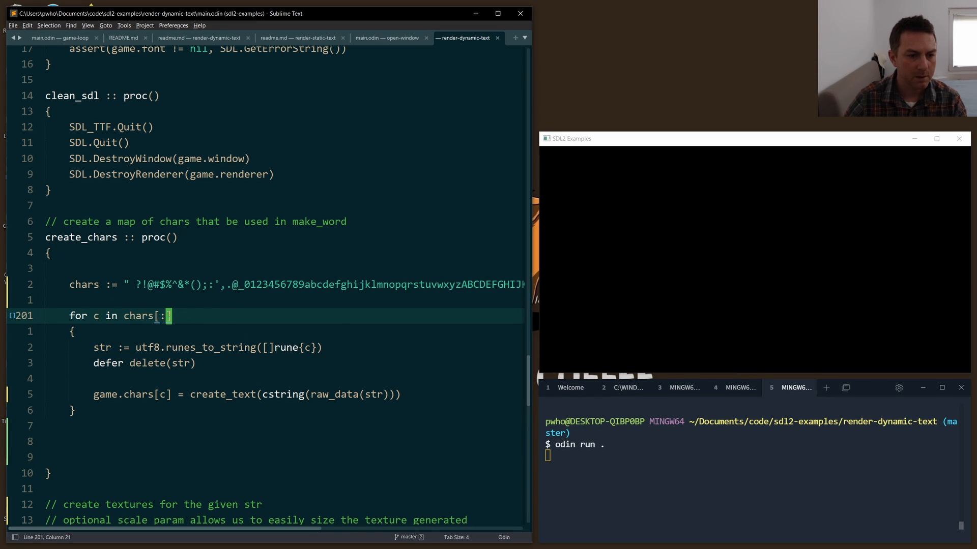
pyautogui.doubleClick(148, 348)
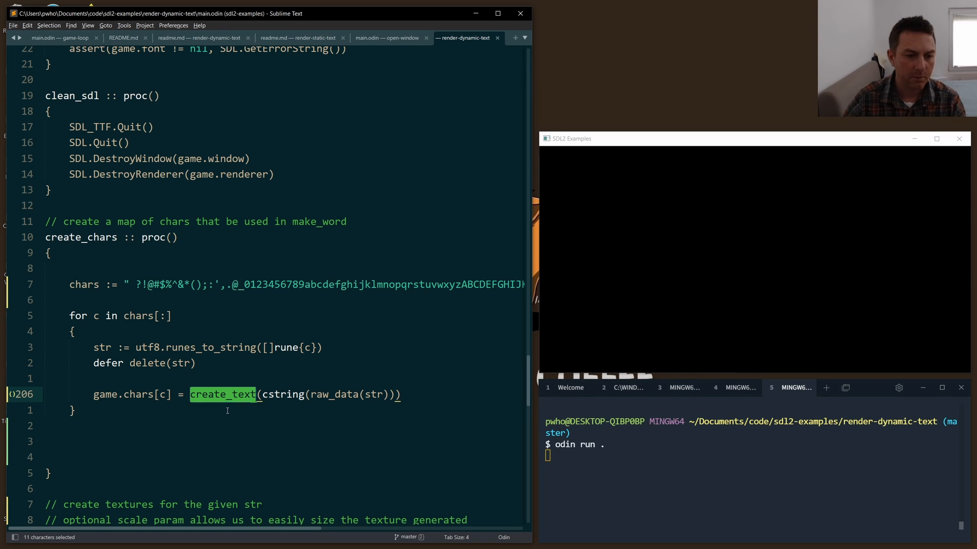
pyautogui.click(223, 394)
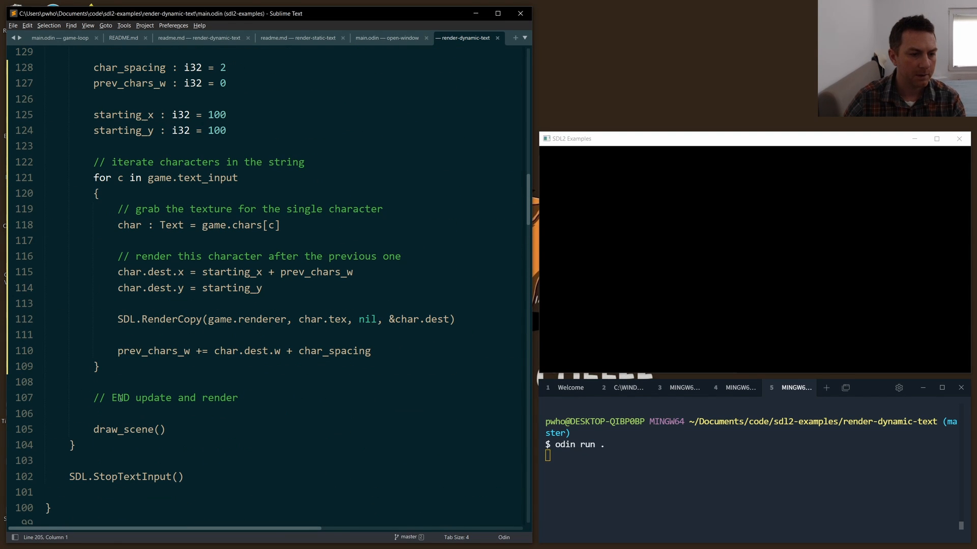
pyautogui.doubleClick(123, 429)
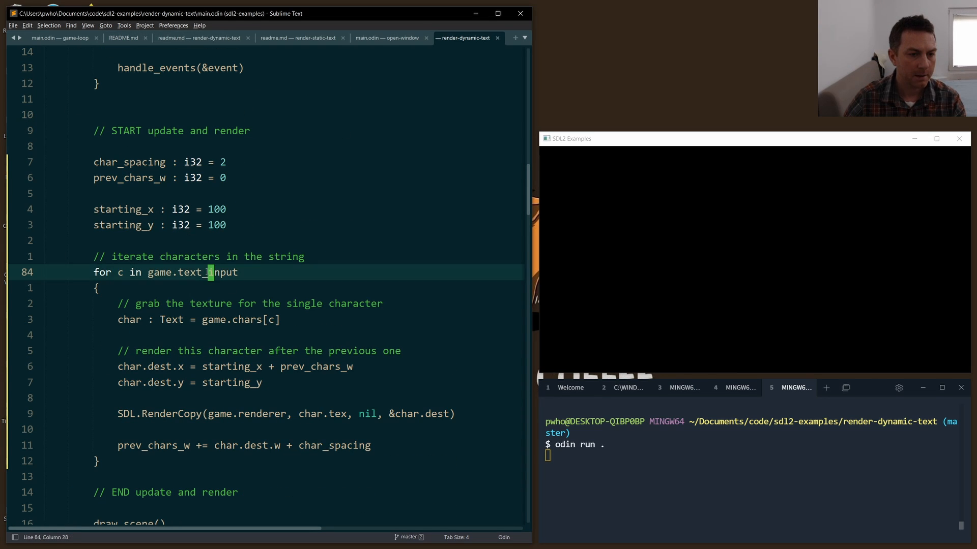
pyautogui.doubleClick(209, 272)
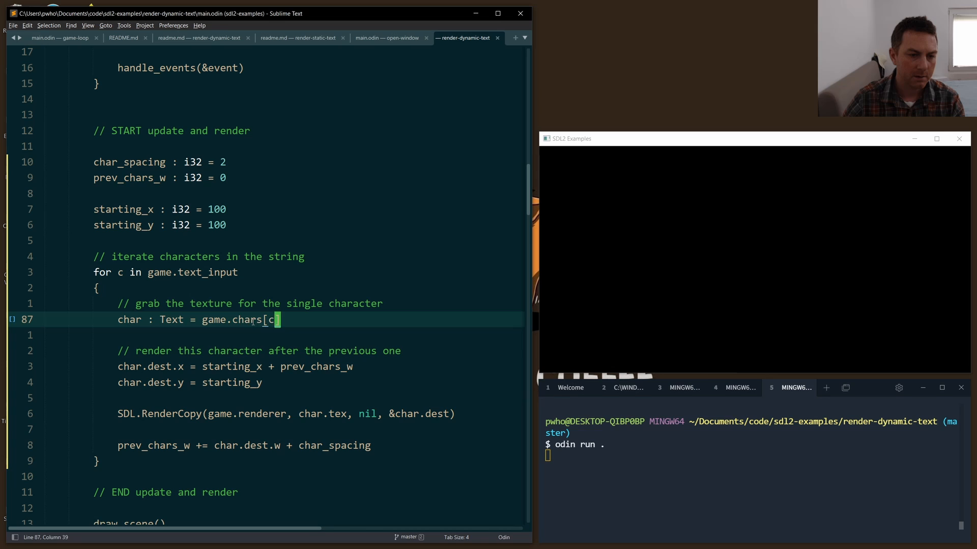
pyautogui.doubleClick(171, 320)
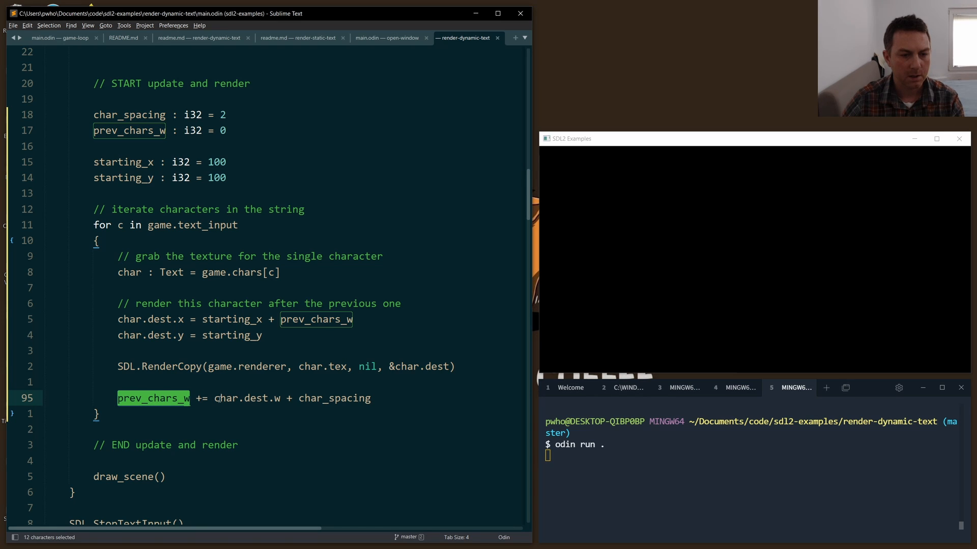
pyautogui.doubleClick(225, 398)
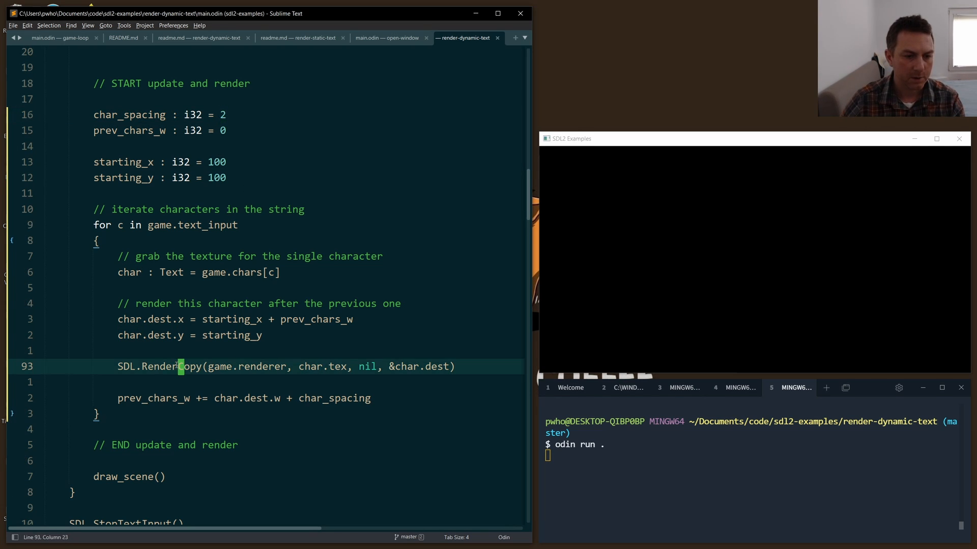
pyautogui.doubleClick(310, 366)
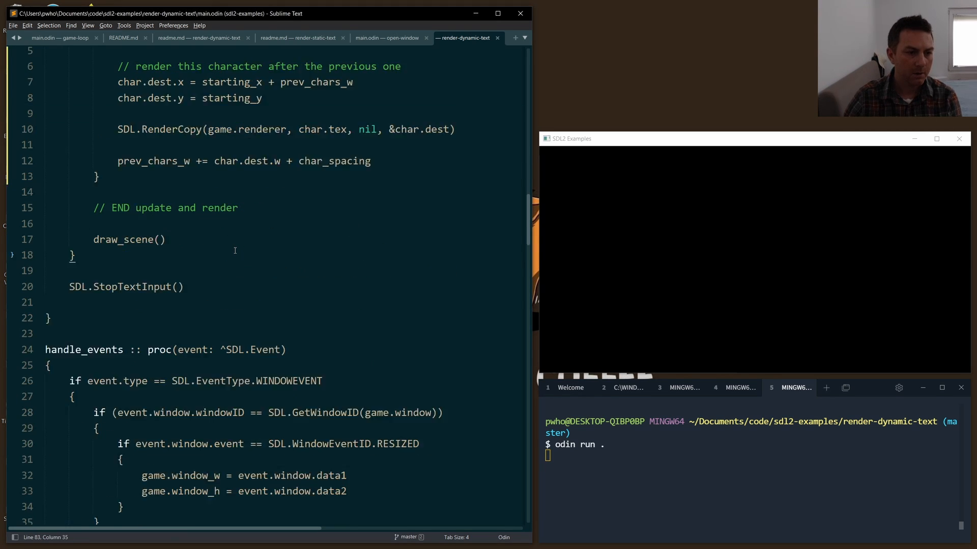
pyautogui.scroll(-3)
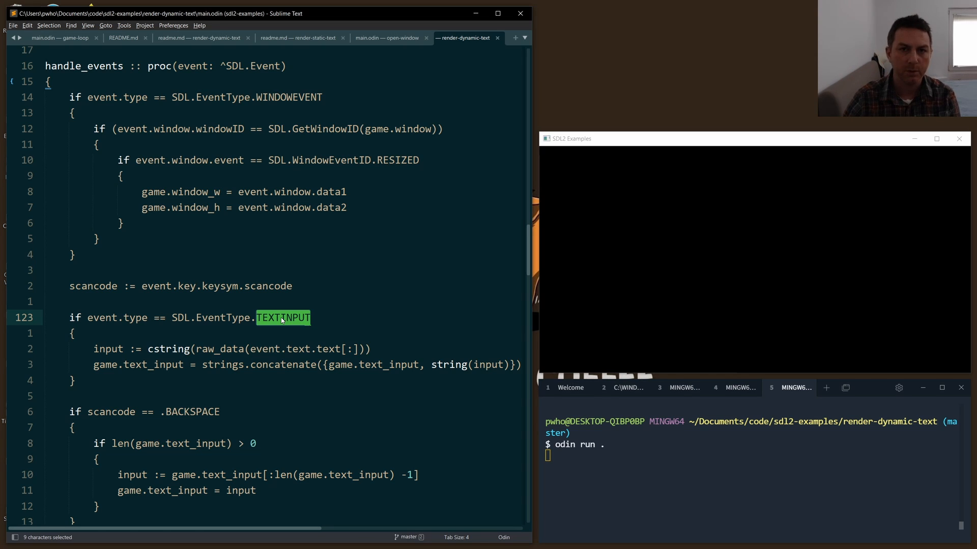
pyautogui.scroll(-3)
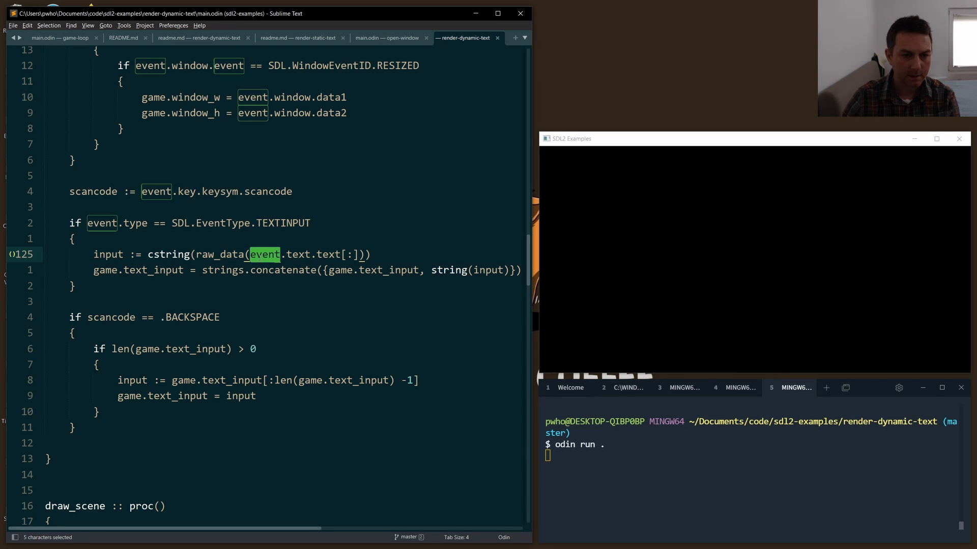
pyautogui.doubleClick(329, 254)
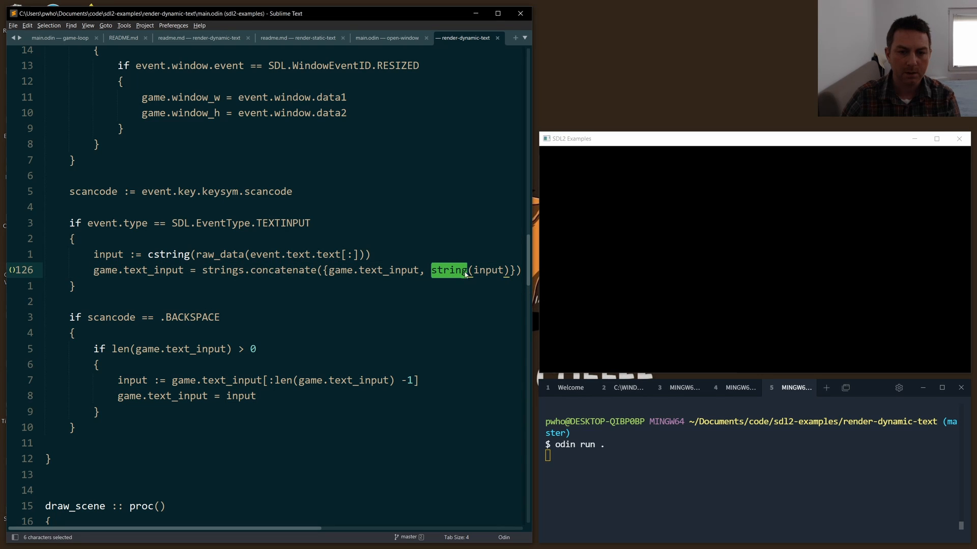
pyautogui.doubleClick(489, 270)
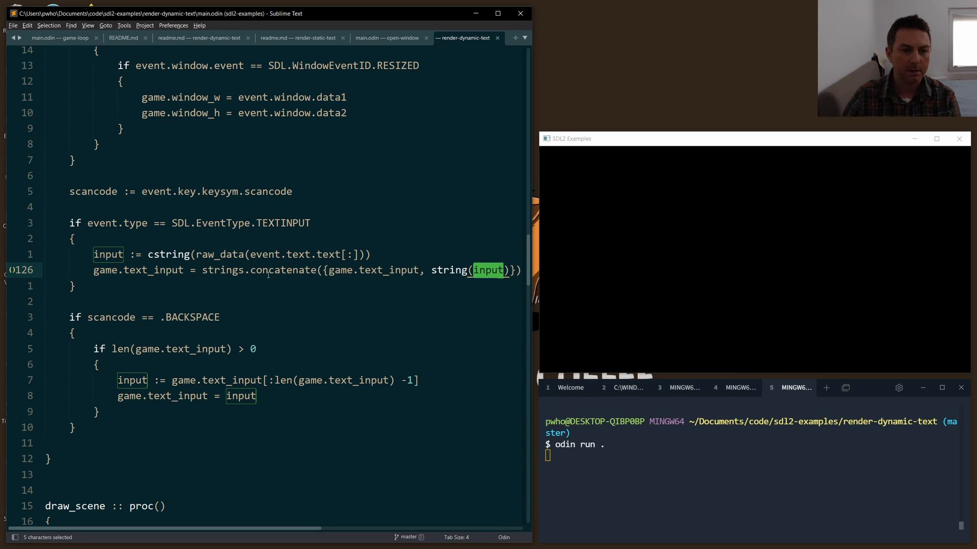
pyautogui.doubleClick(284, 270)
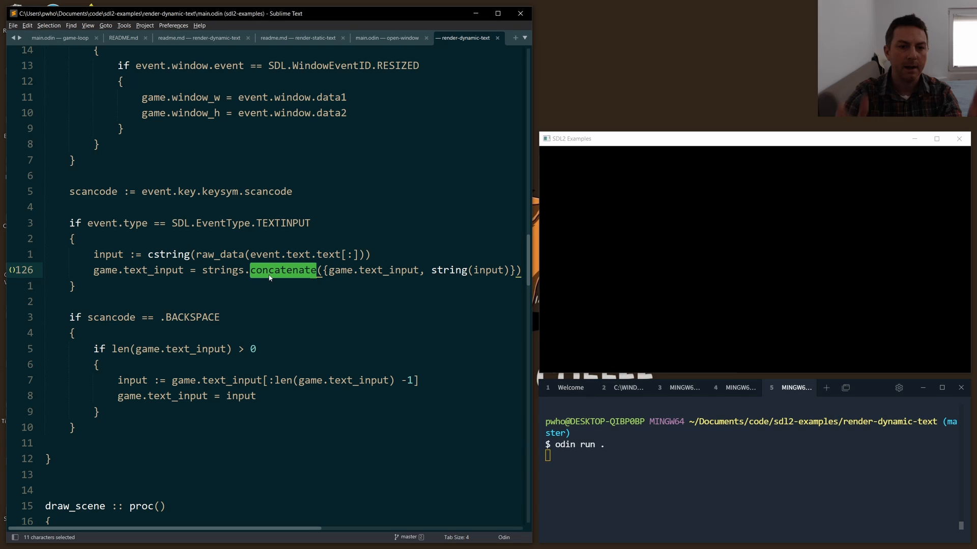
pyautogui.doubleClick(387, 270)
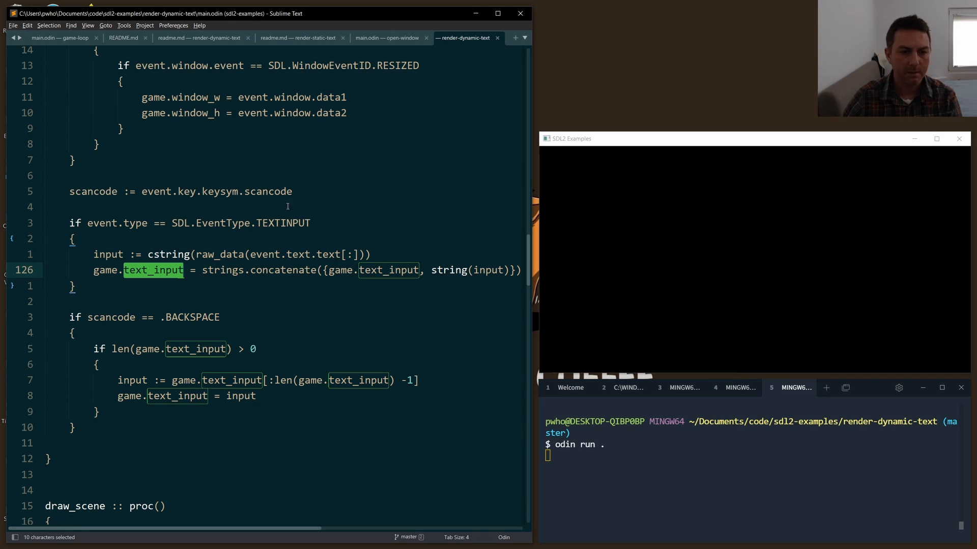
pyautogui.doubleClick(284, 270)
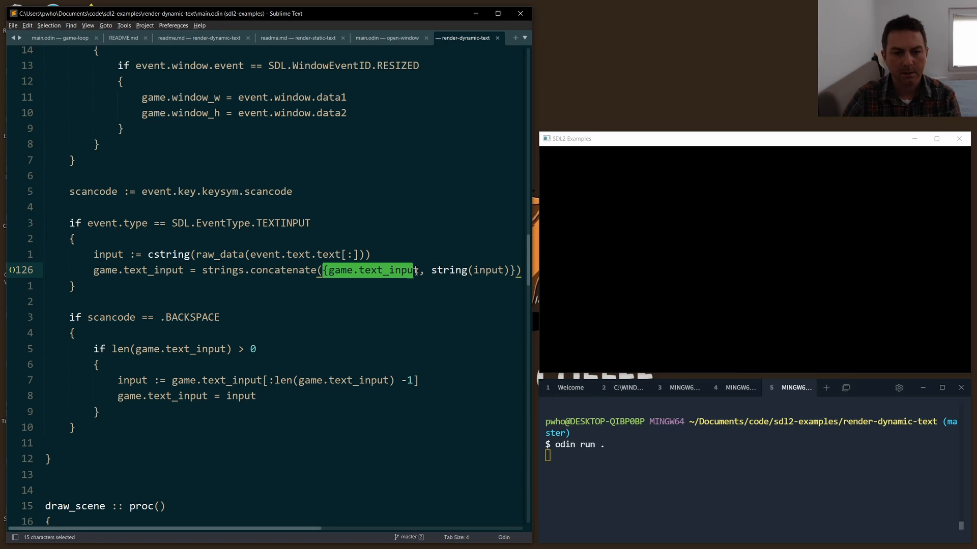
pyautogui.click(418, 270)
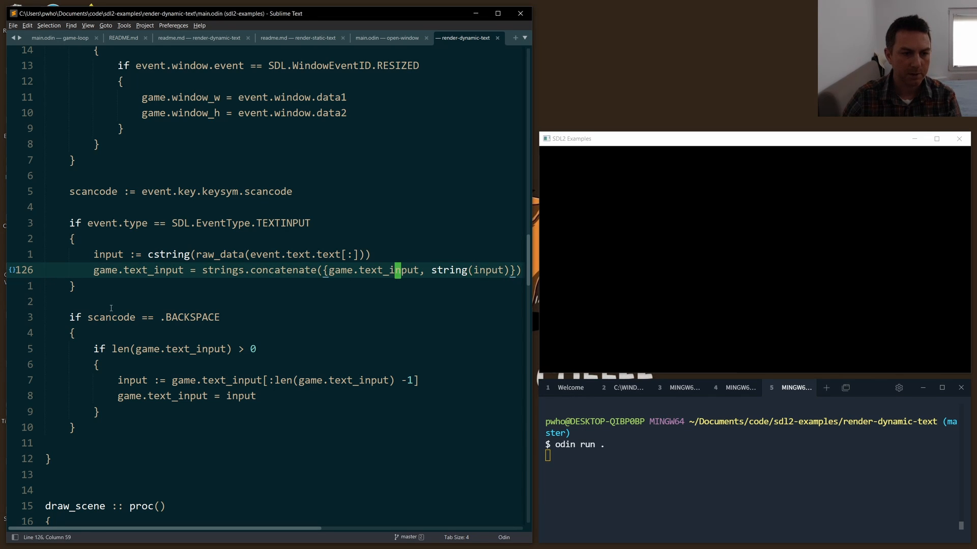
pyautogui.scroll(-3)
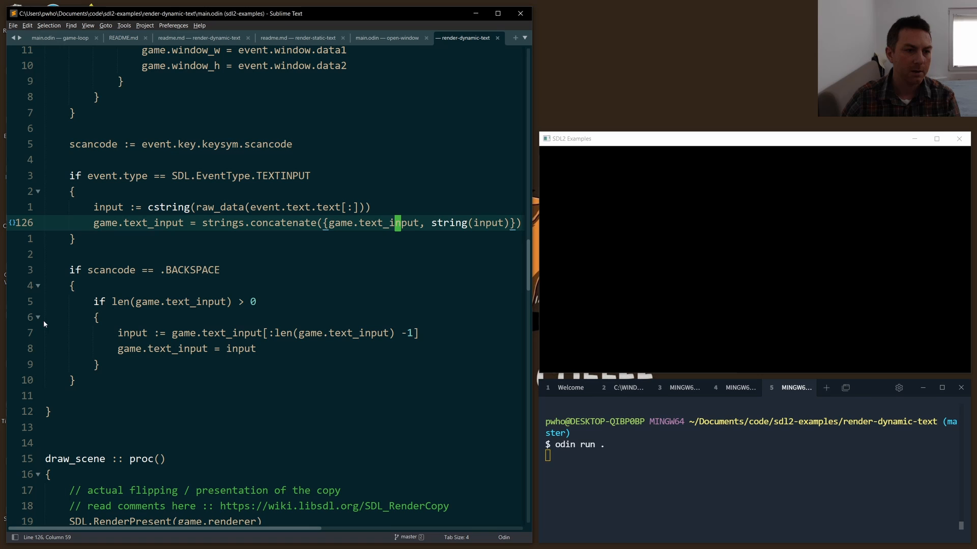
pyautogui.doubleClick(192, 269)
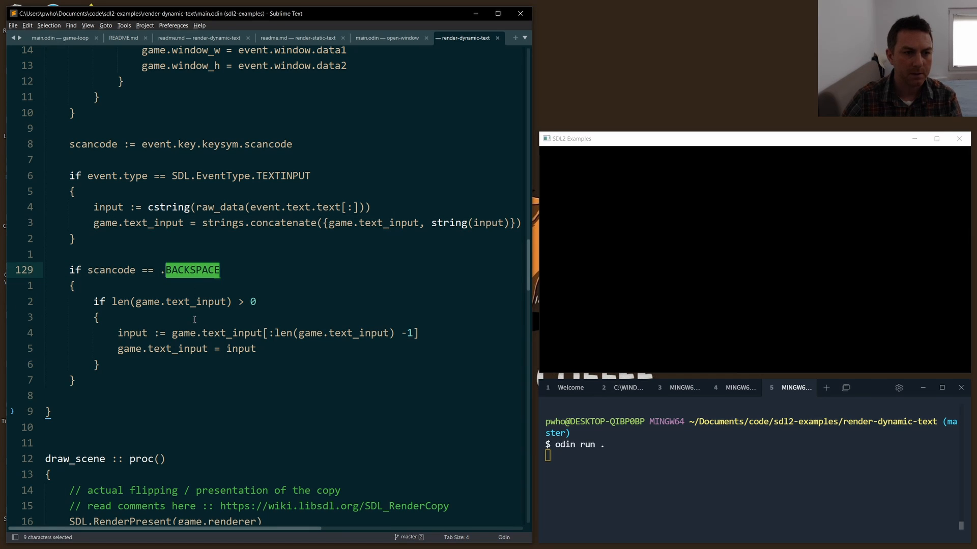
pyautogui.doubleClick(93, 144)
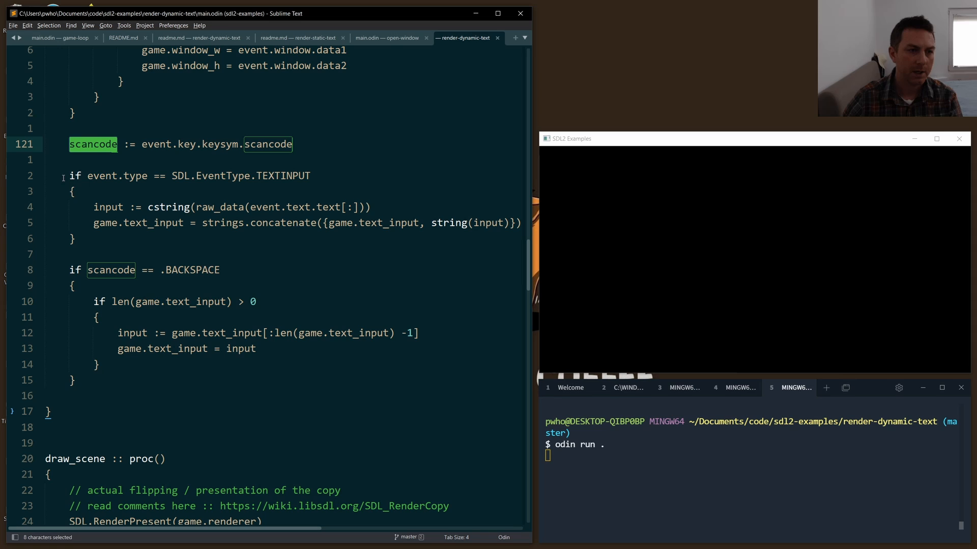
pyautogui.doubleClick(193, 270)
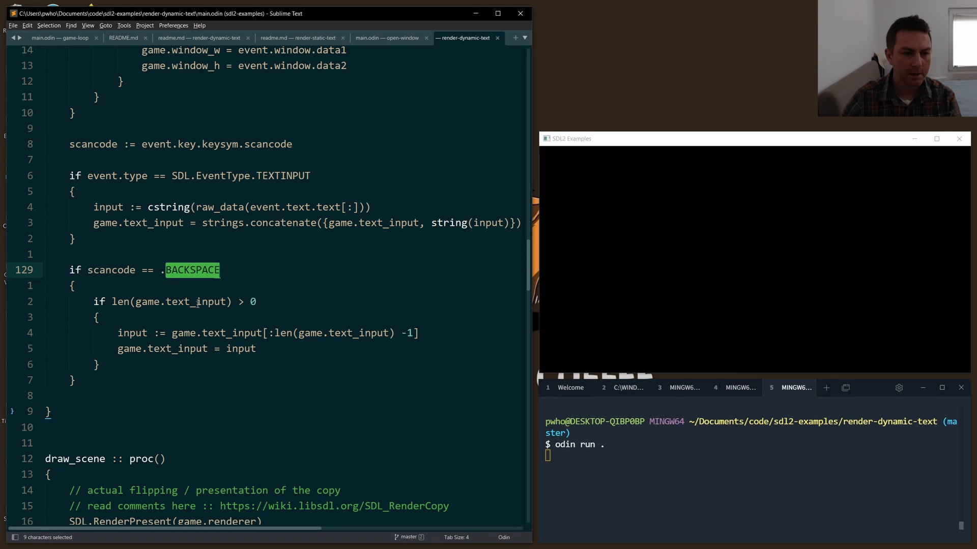
pyautogui.doubleClick(196, 301)
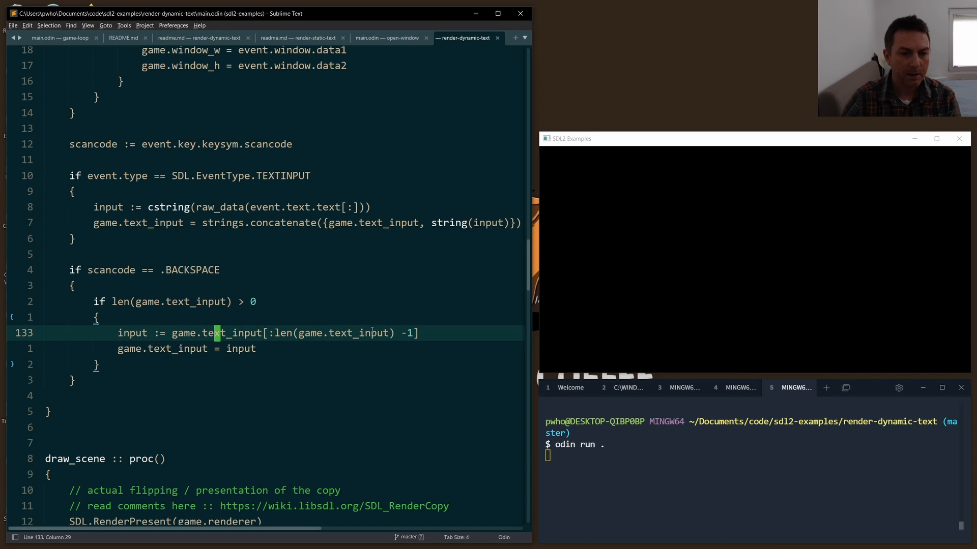
pyautogui.doubleClick(132, 333)
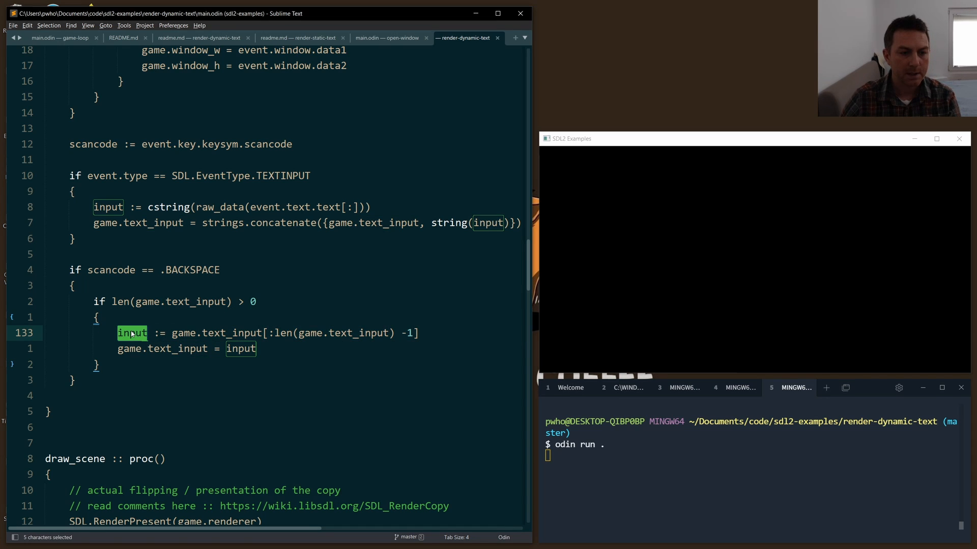
pyautogui.doubleClick(232, 333)
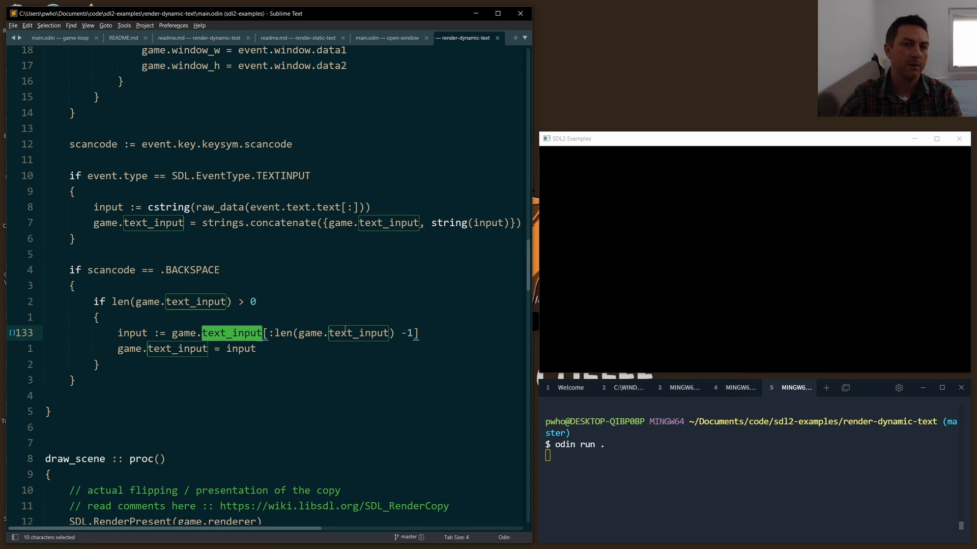
pyautogui.click(278, 333)
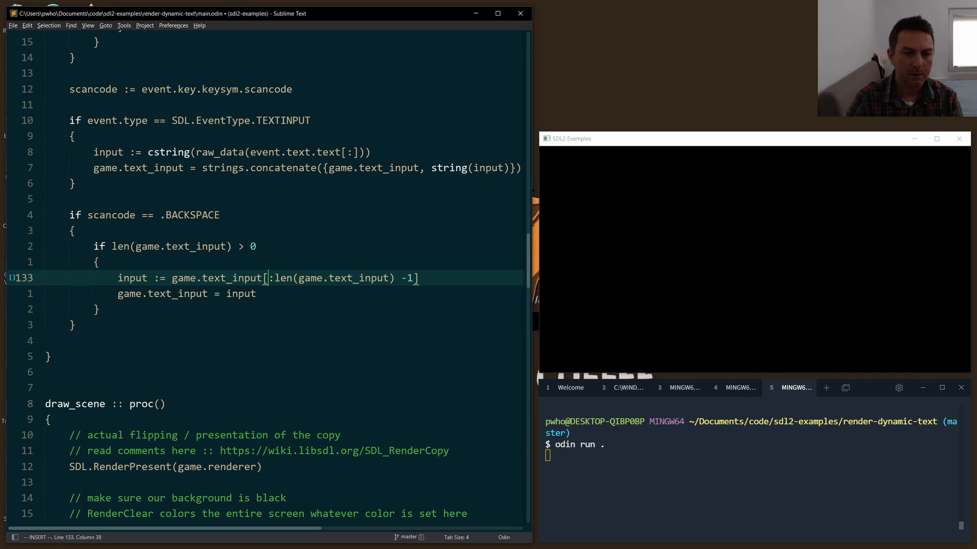
pyautogui.doubleClick(283, 278)
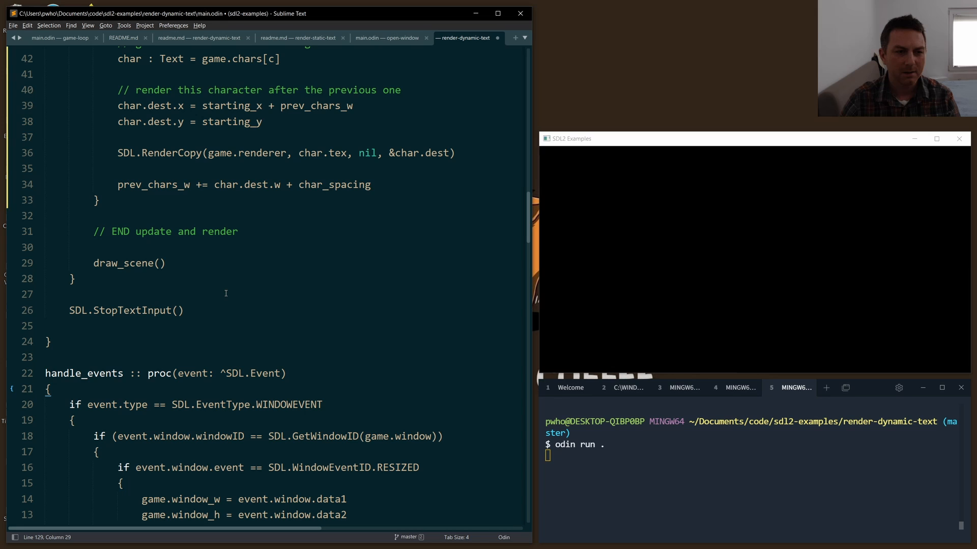
pyautogui.scroll(3)
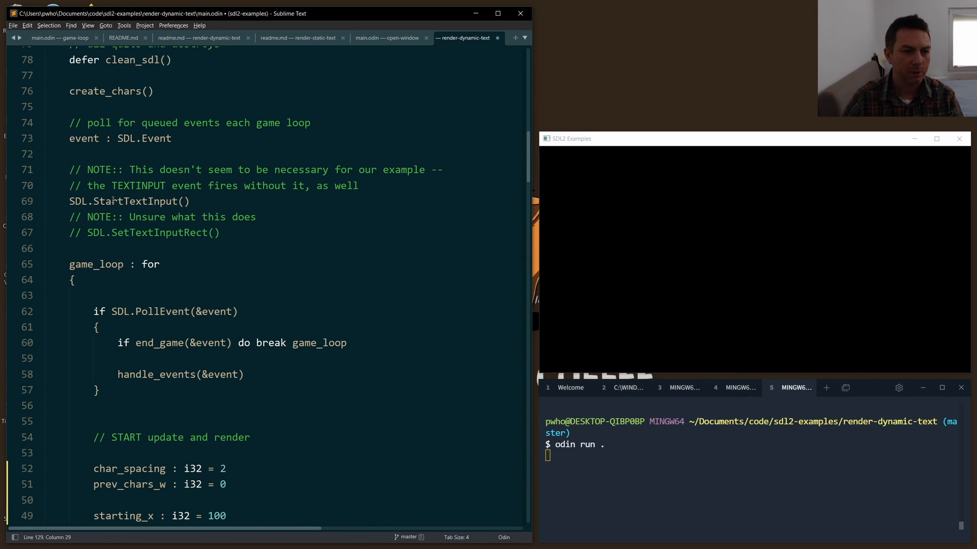
pyautogui.doubleClick(136, 202)
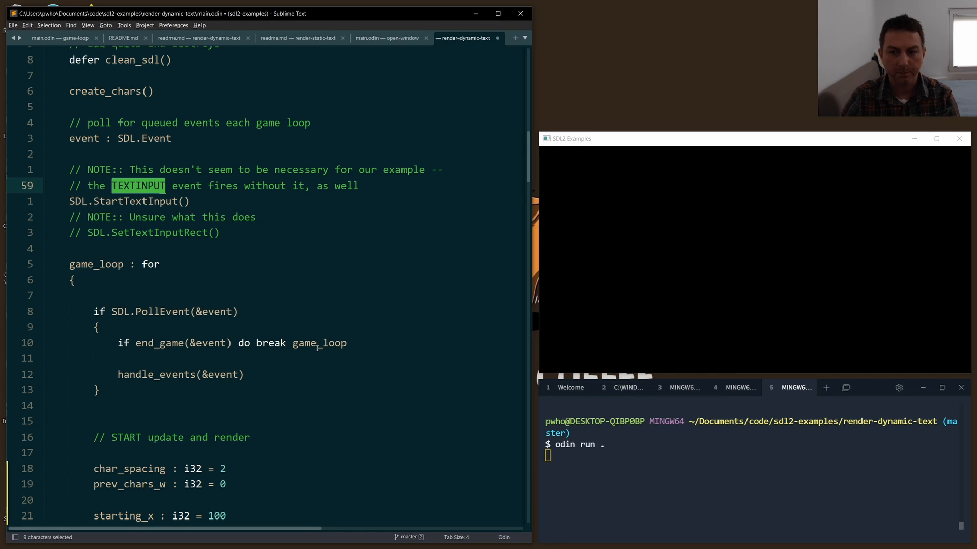
pyautogui.moveTo(135, 201)
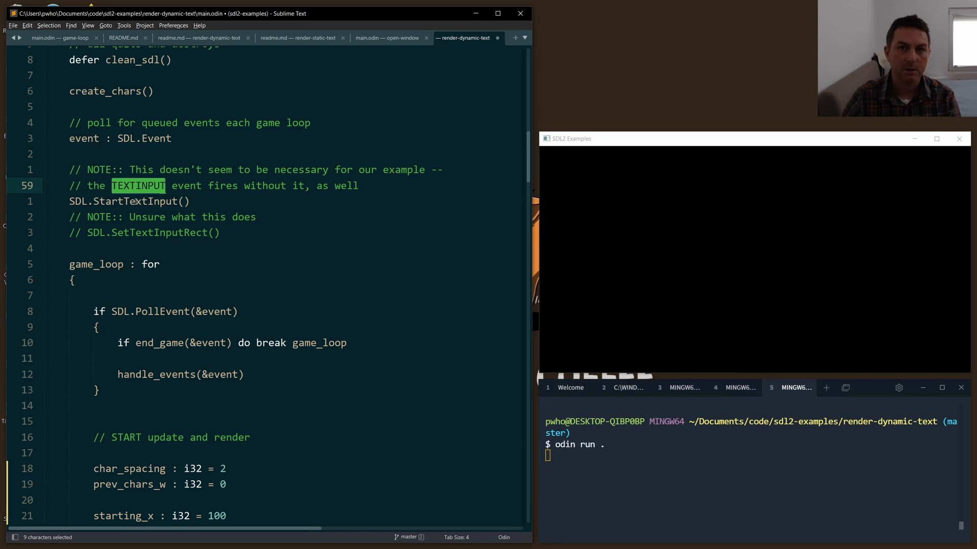
pyautogui.scroll(-3)
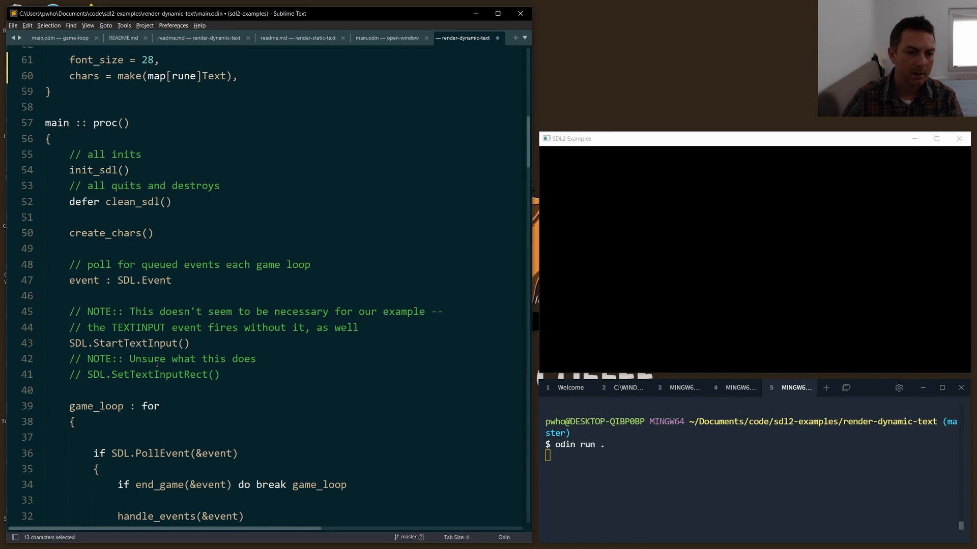
pyautogui.click(182, 343)
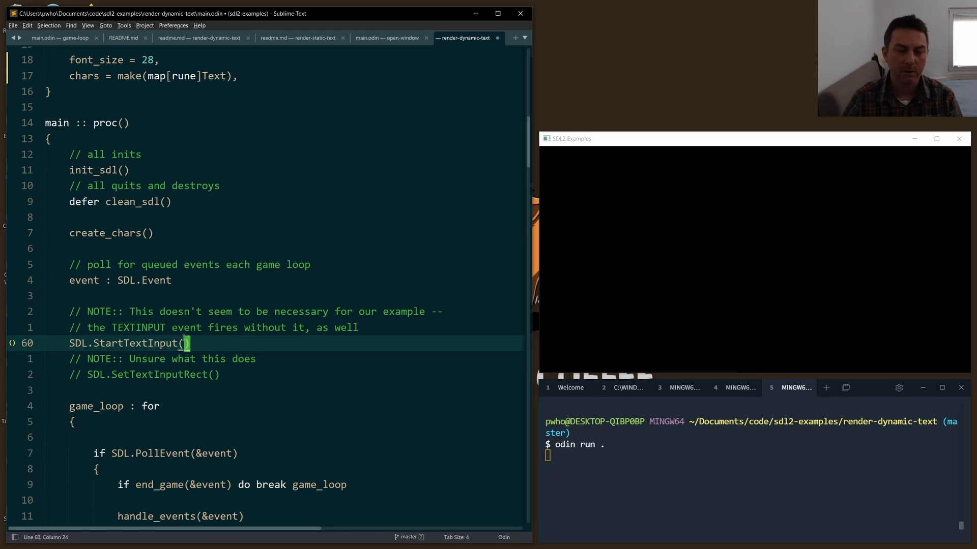
pyautogui.scroll(-3)
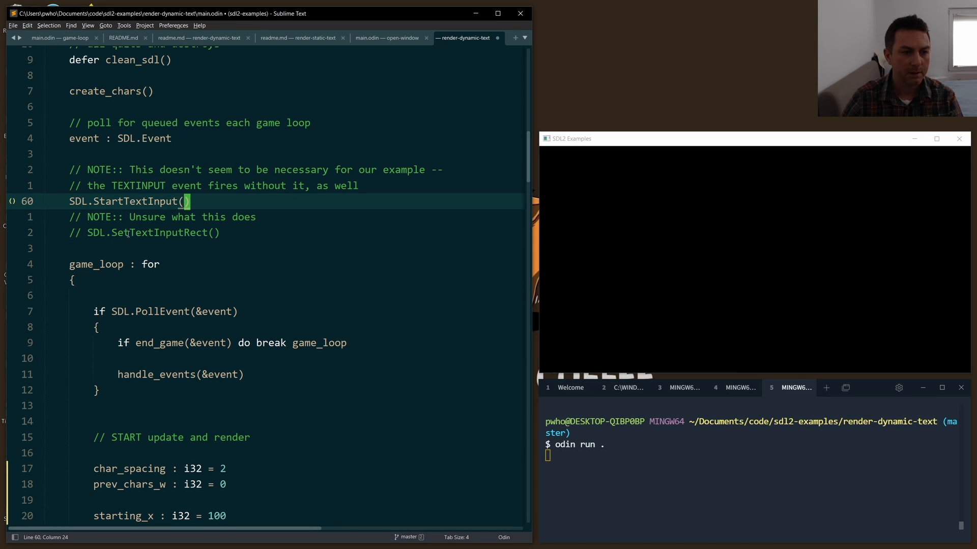
pyautogui.doubleClick(159, 232)
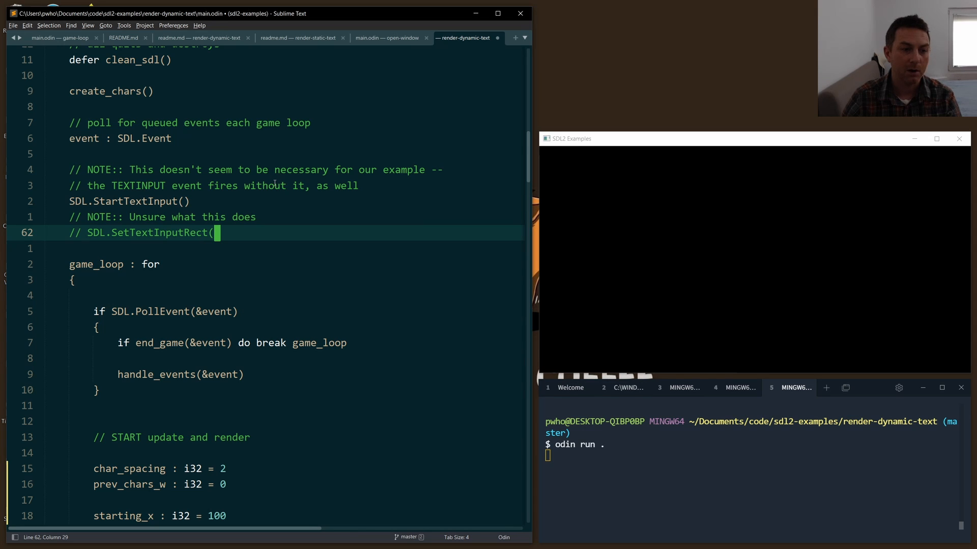
pyautogui.scroll(-3)
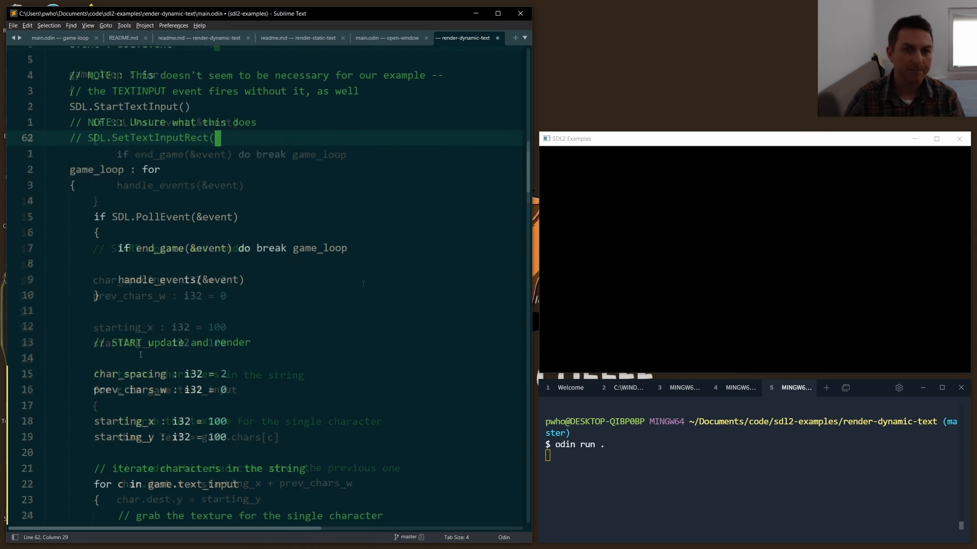